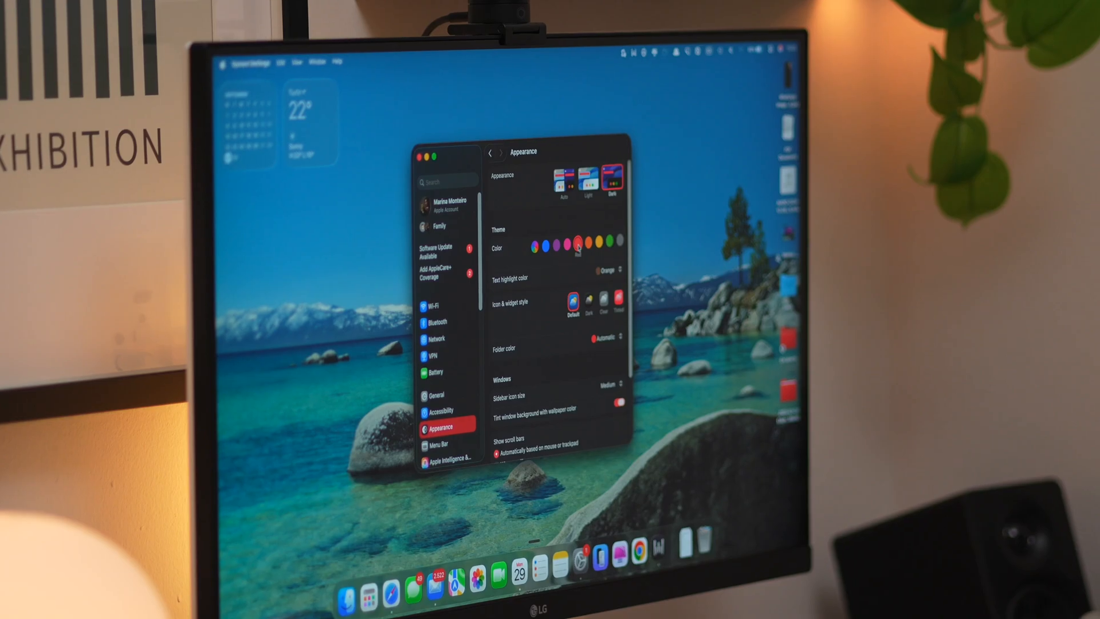
Bring up Control Center over the desktop from the menu bar
left_click(599, 243)
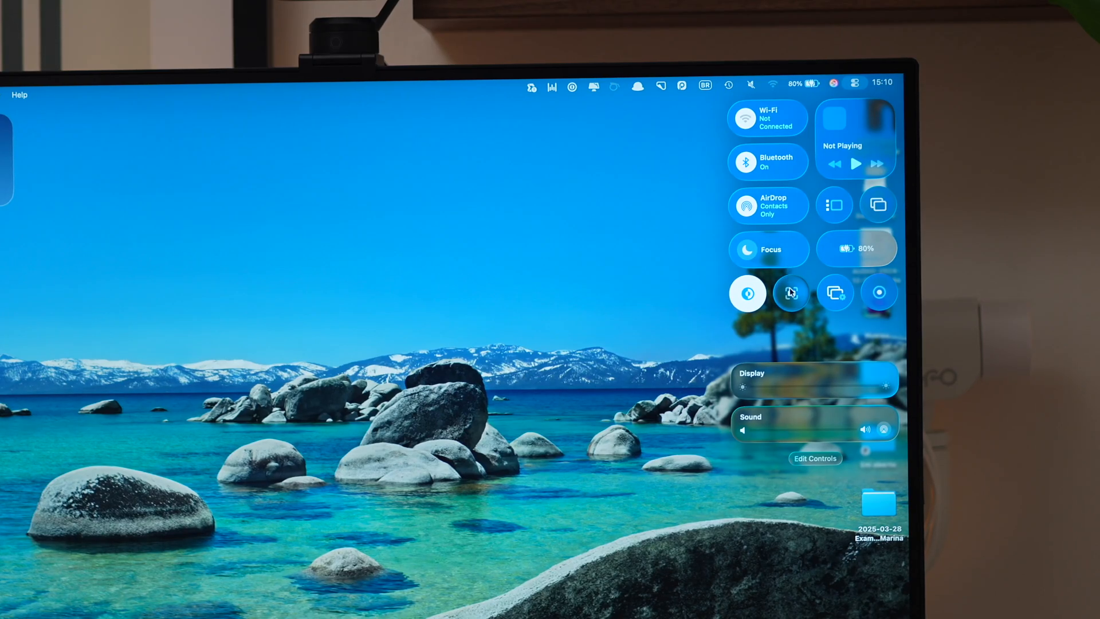
left_click(815, 458)
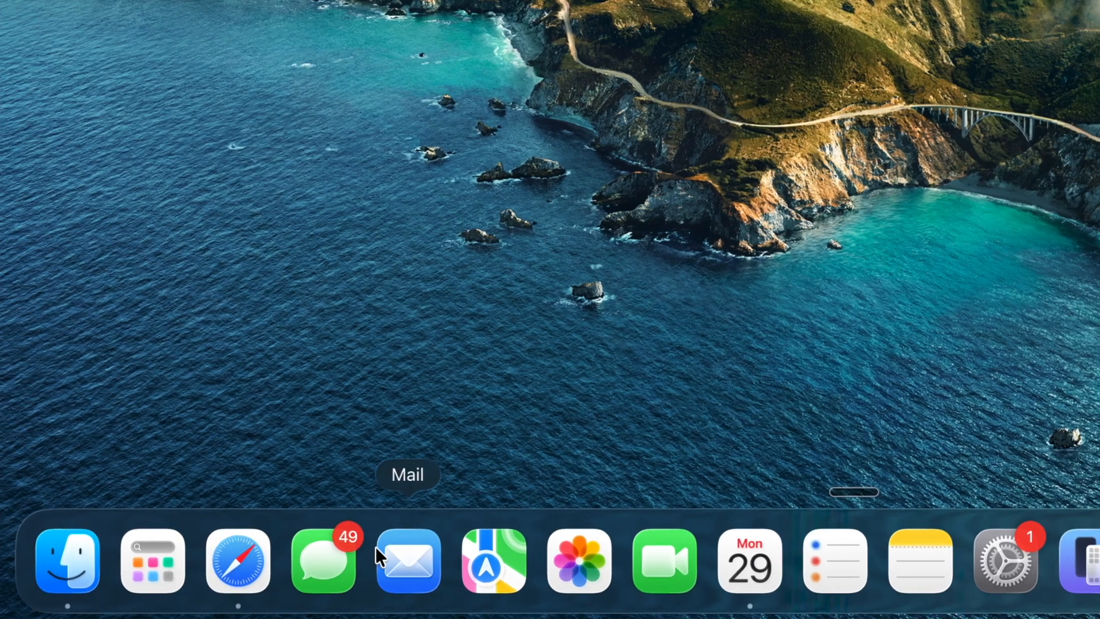
mouse_move(205, 561)
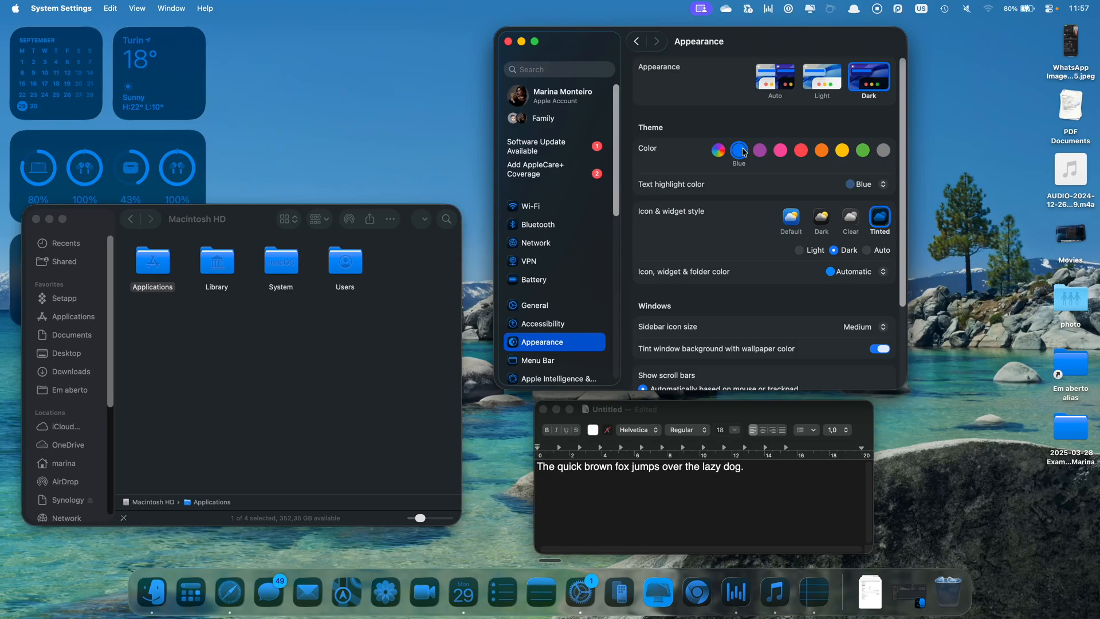
Switch the theme colour from blue to purple in Appearance
left_click(759, 150)
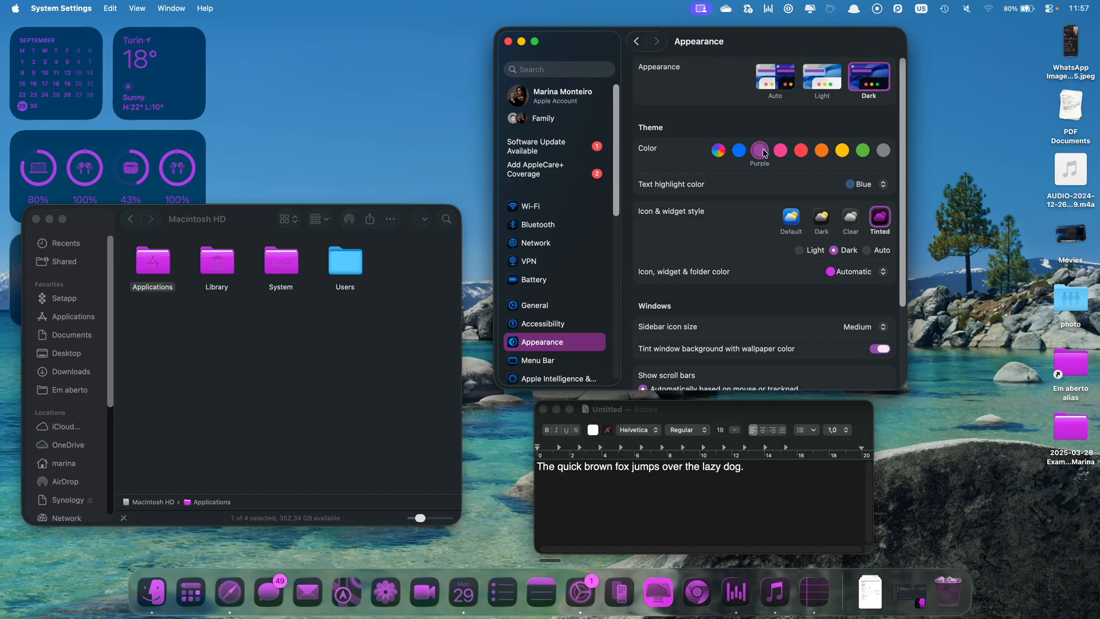
left_click(779, 150)
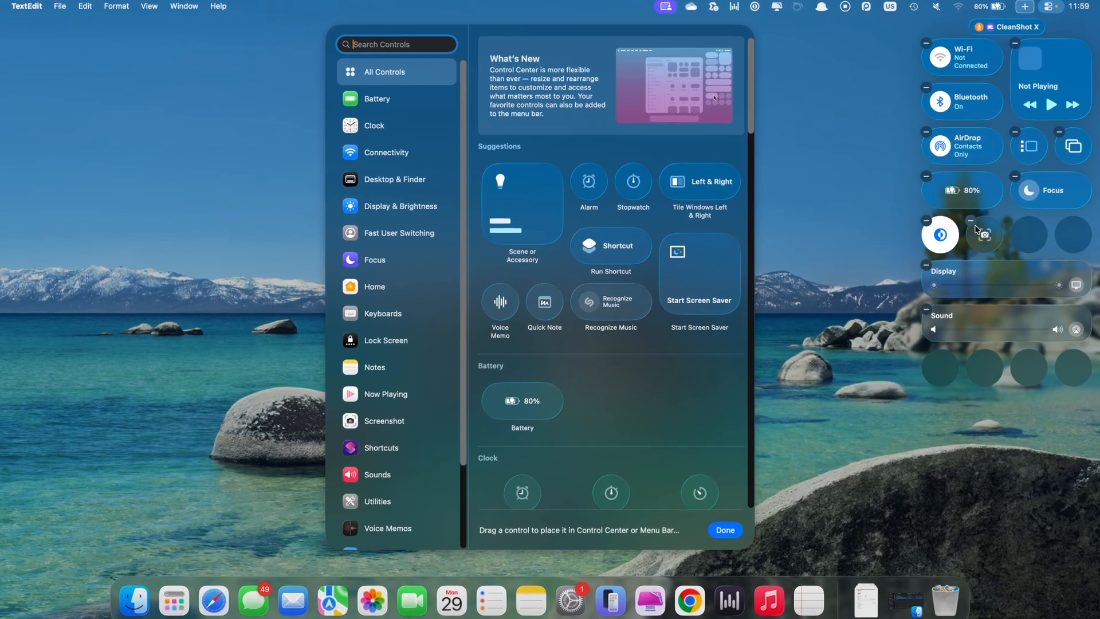
Scroll the controls gallery to reach the Timer control for Control Center
scroll("down", 3)
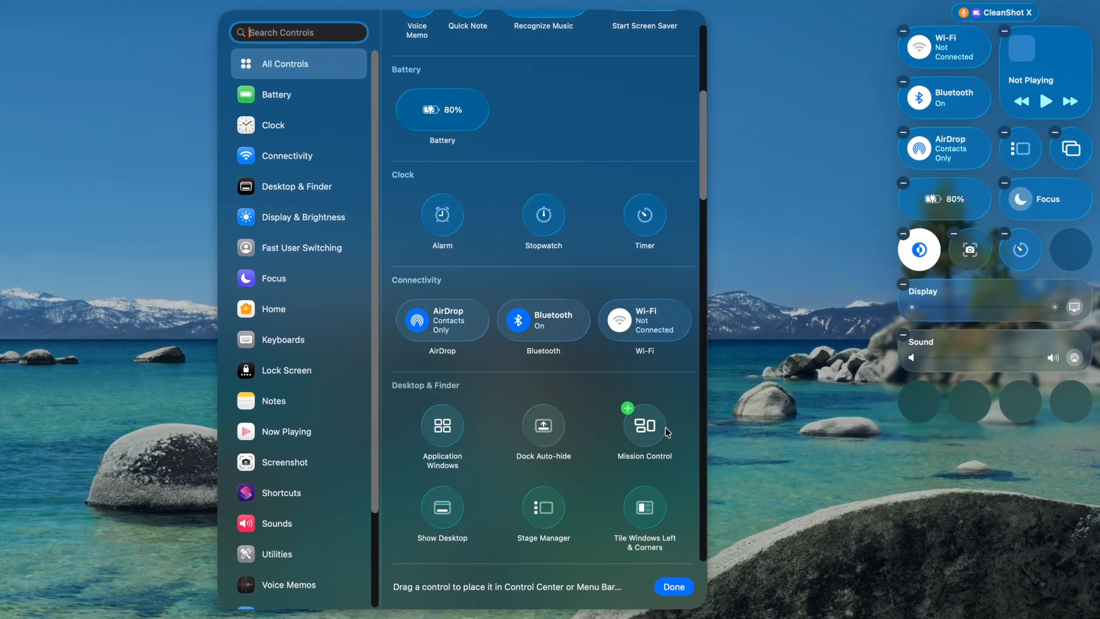
scroll("down", 3)
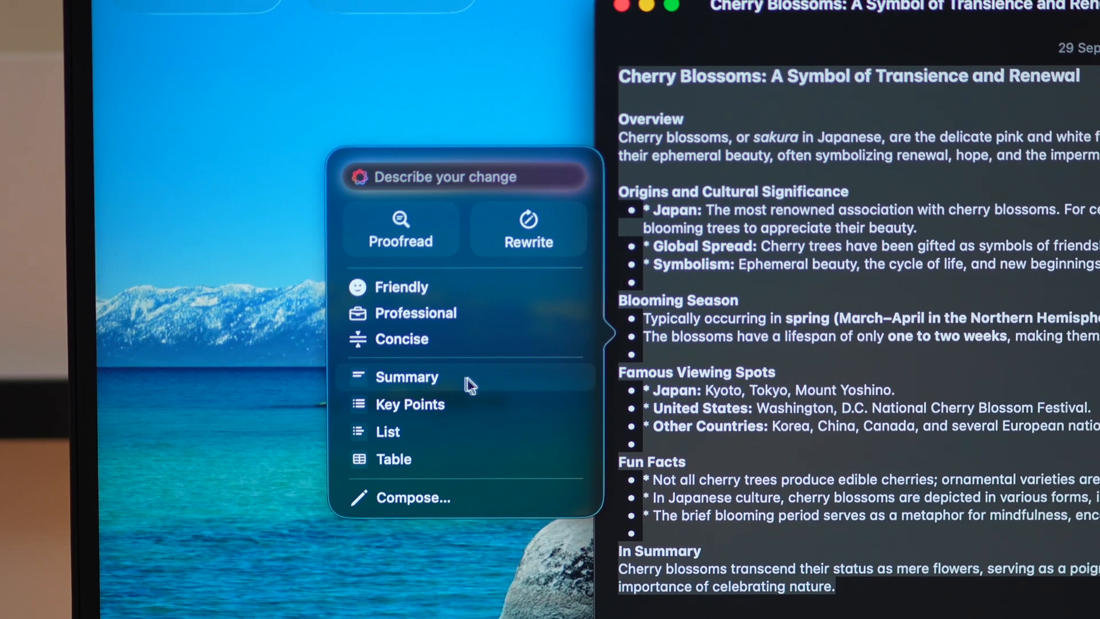
Summarize the cherry blossom note with Writing Tools, then bring up Spotlight
left_click(406, 377)
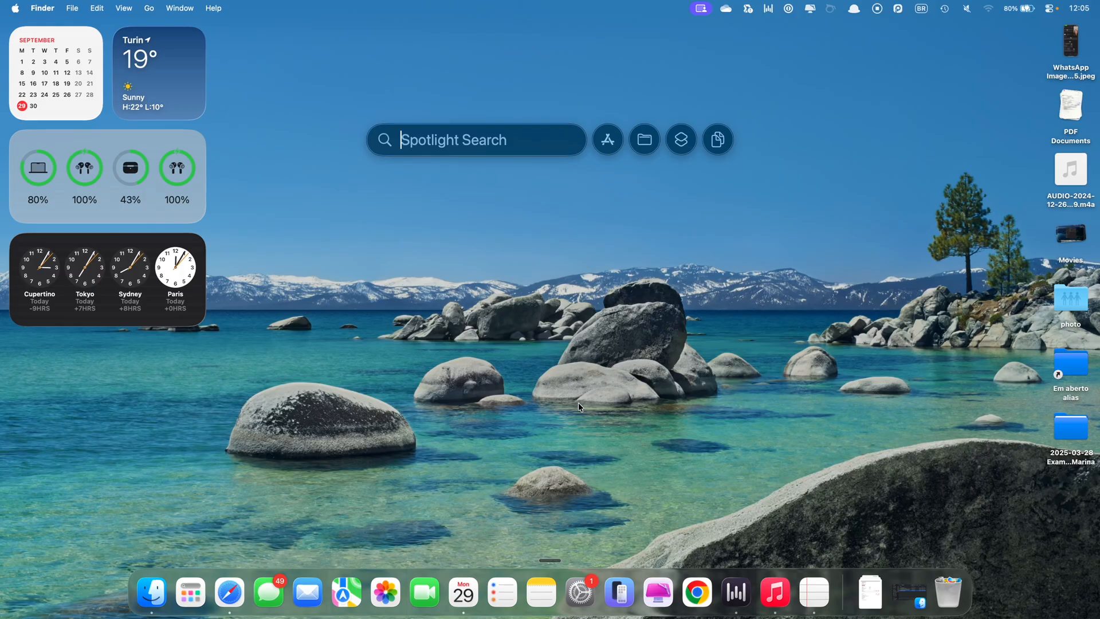
left_click(607, 139)
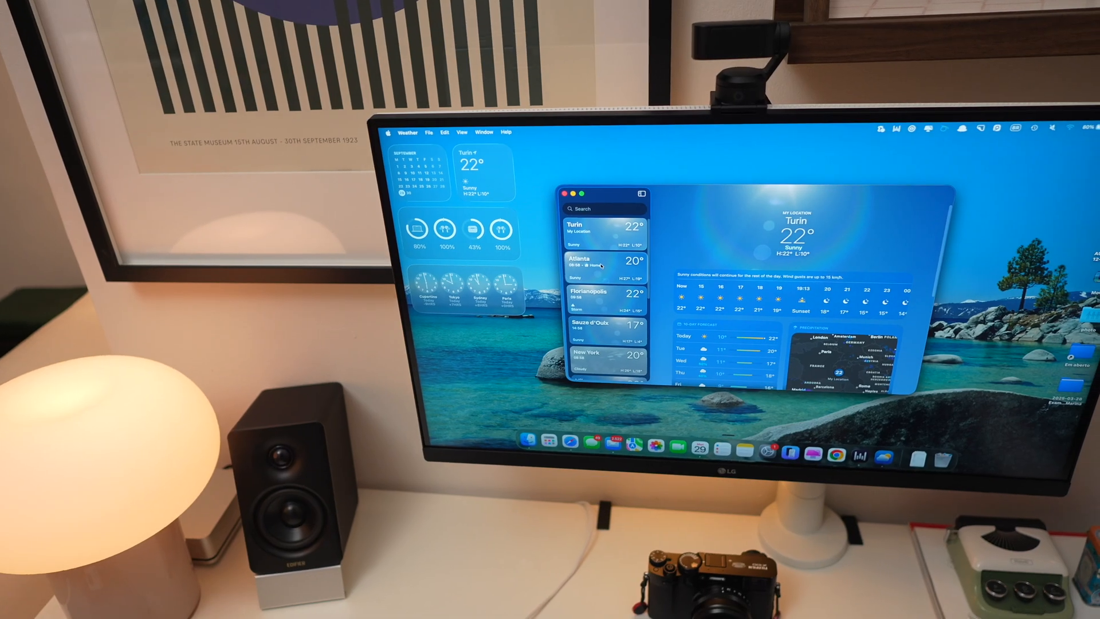
Run CleanMyMac's Smart Care cleanup and dismiss its cleanup log
left_click(604, 296)
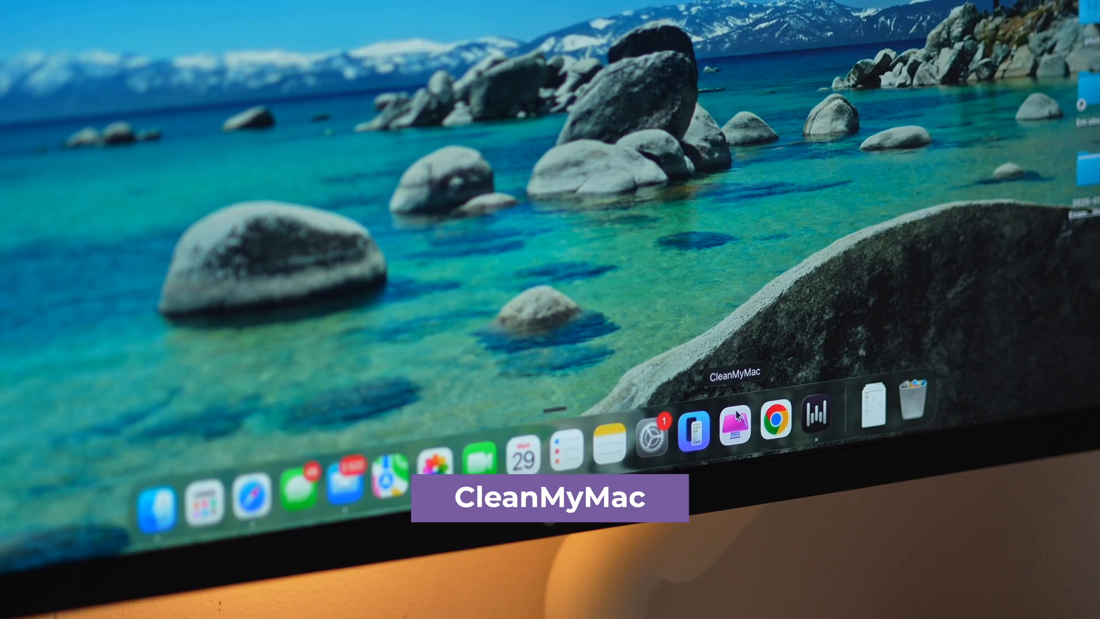
left_click(732, 421)
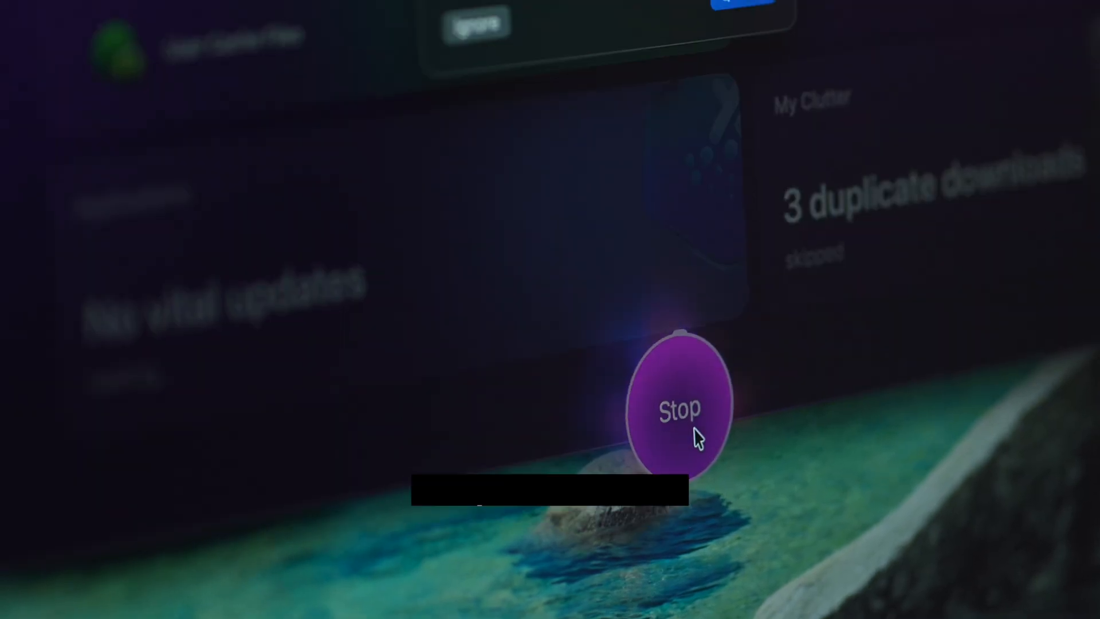
left_click(678, 410)
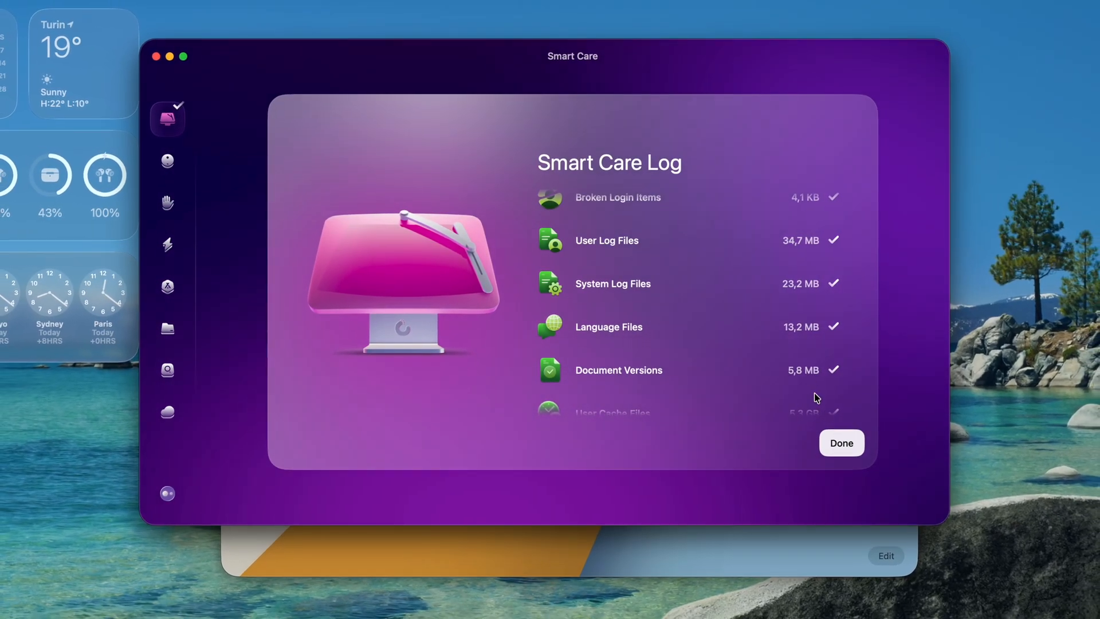
left_click(840, 442)
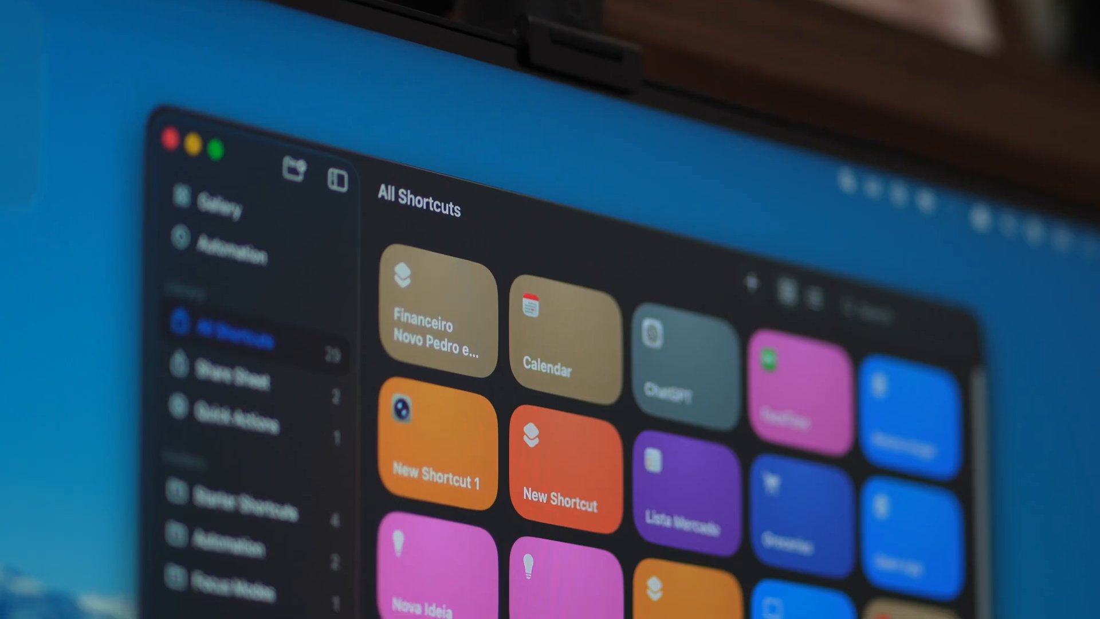
Create a daily at-sunrise automation and search My Shortcuts for it to run
left_click(232, 254)
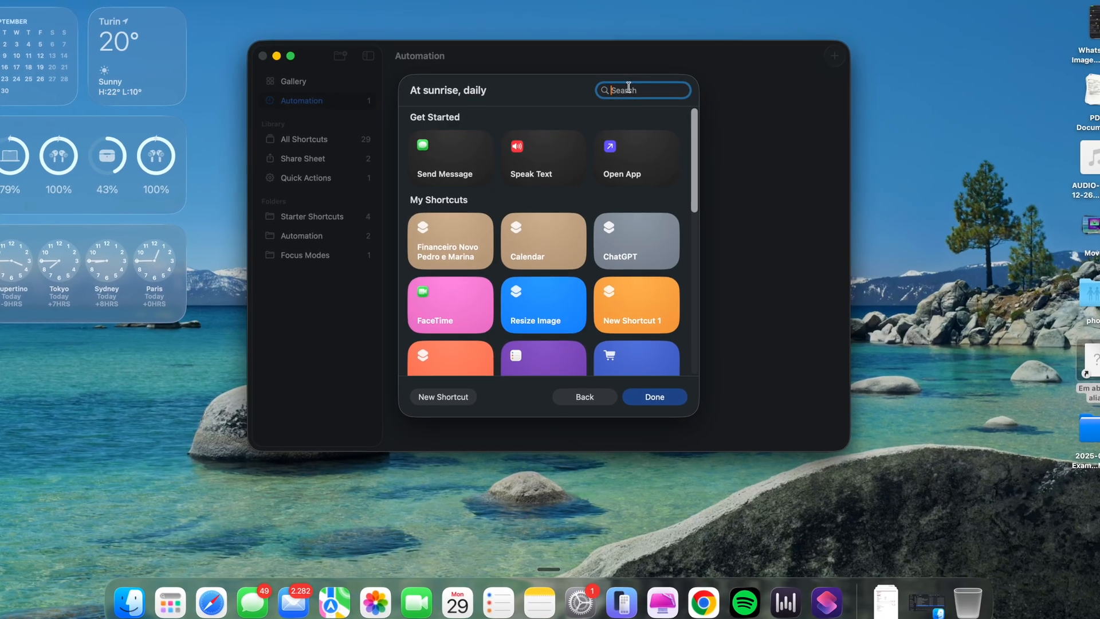
left_click(442, 396)
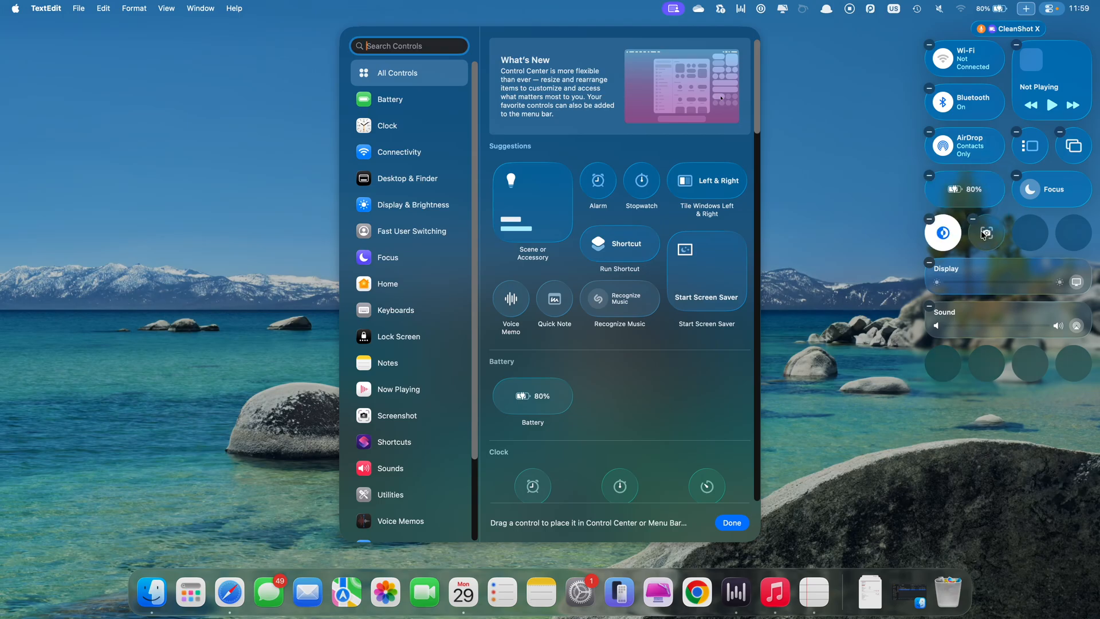
Scroll the All Controls gallery of addable Control Center controls
scroll("down", 3)
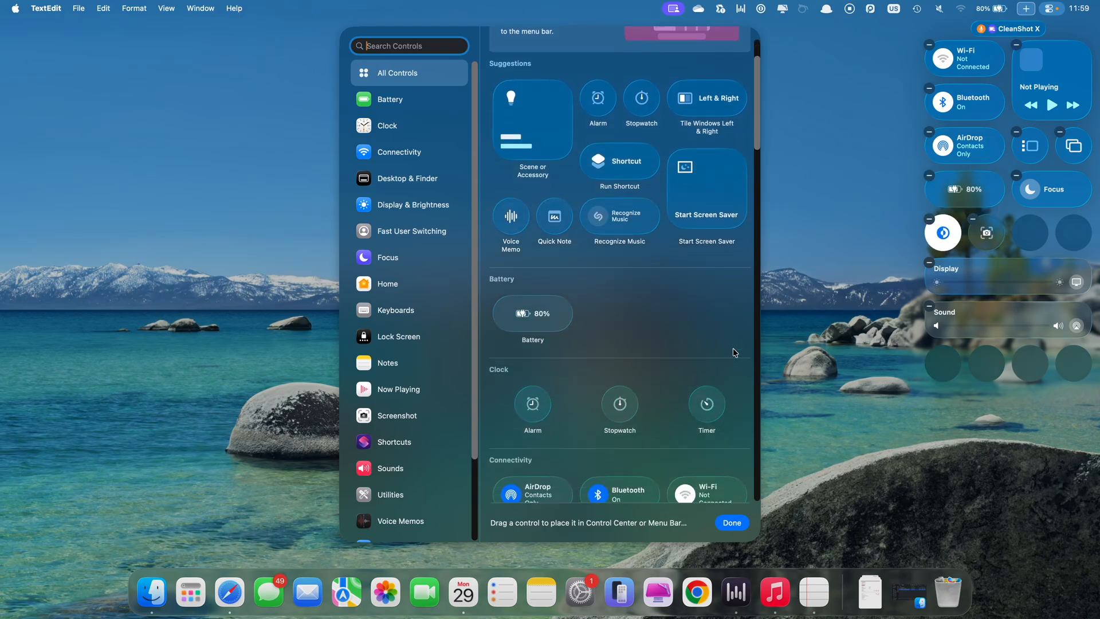